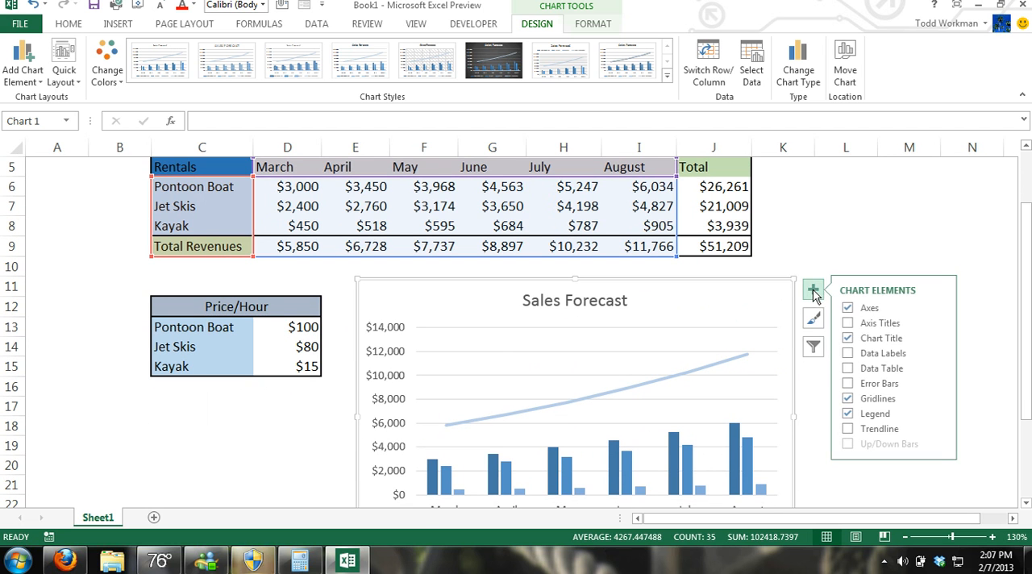
Replace the chart legend with a data table, leaving axis titles, data labels and error bars off.
{"action": "left_click", "coordinate": [848, 323]}
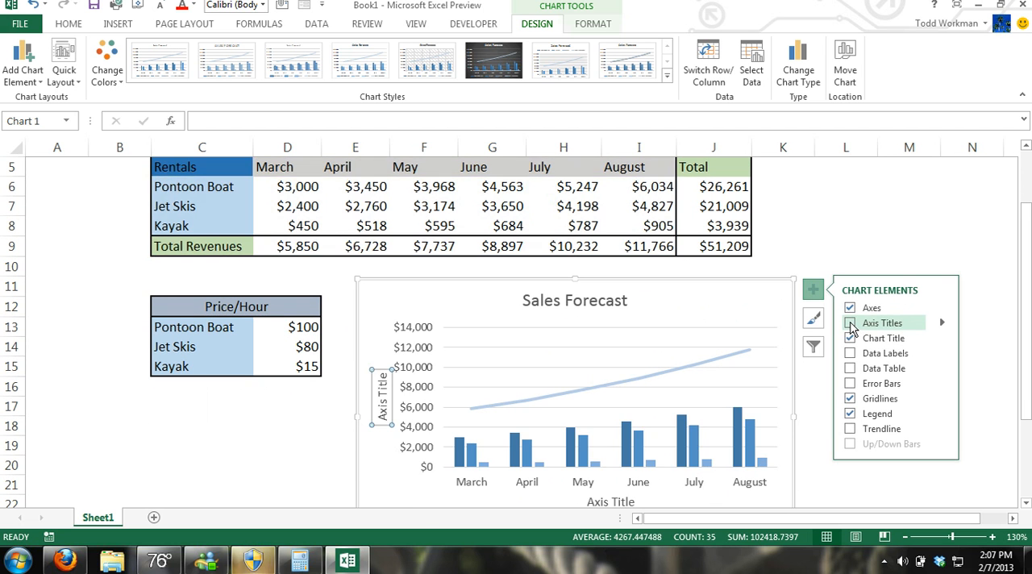
{"action": "left_click", "coordinate": [851, 353]}
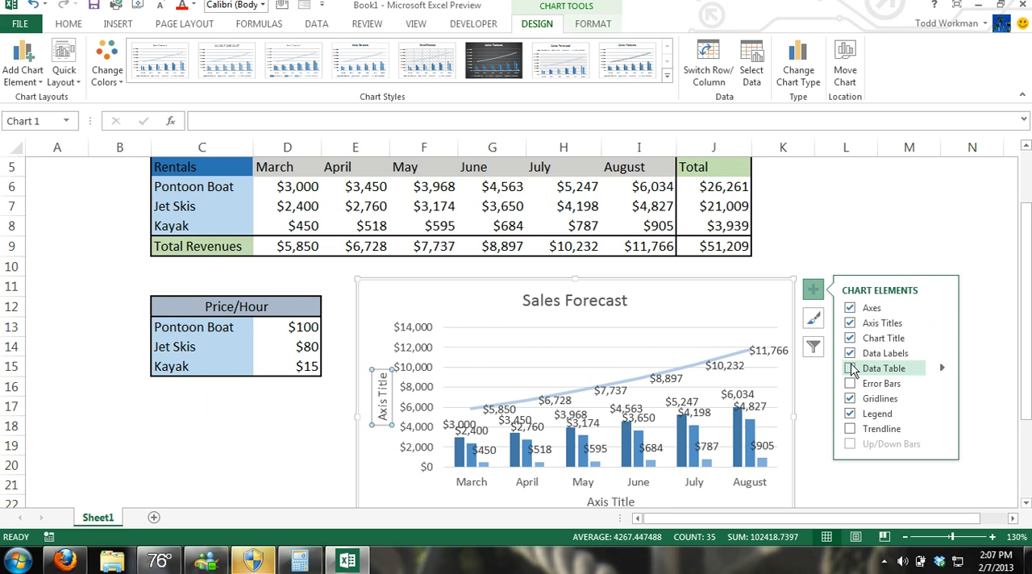
{"action": "left_click", "coordinate": [851, 368]}
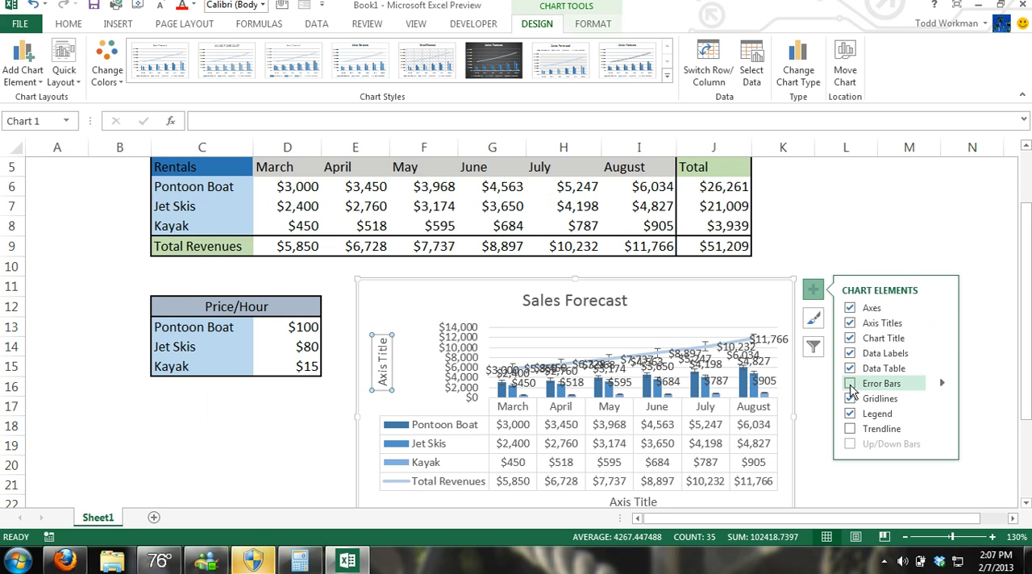
{"action": "left_click", "coordinate": [850, 428]}
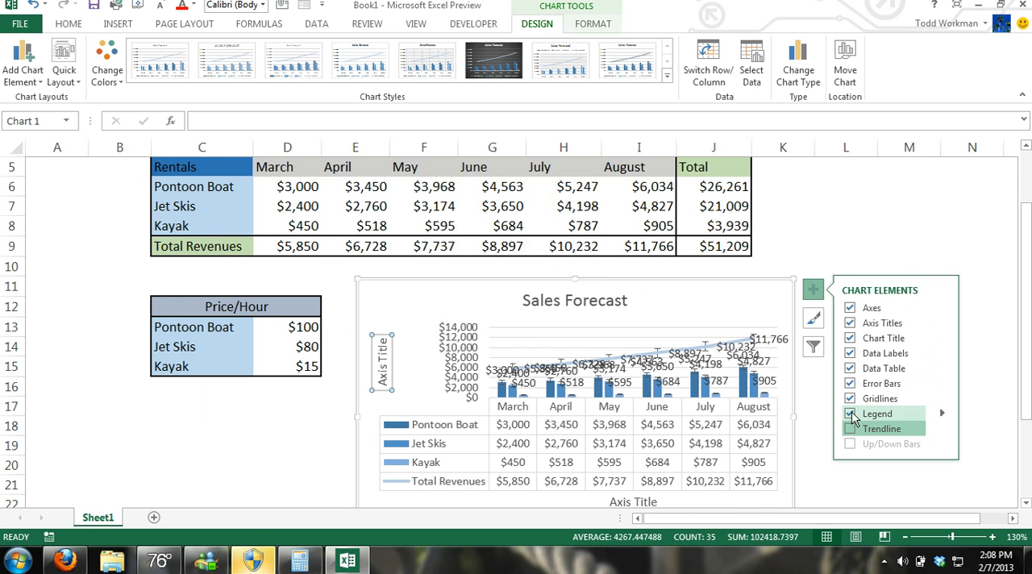
{"action": "left_click", "coordinate": [851, 414]}
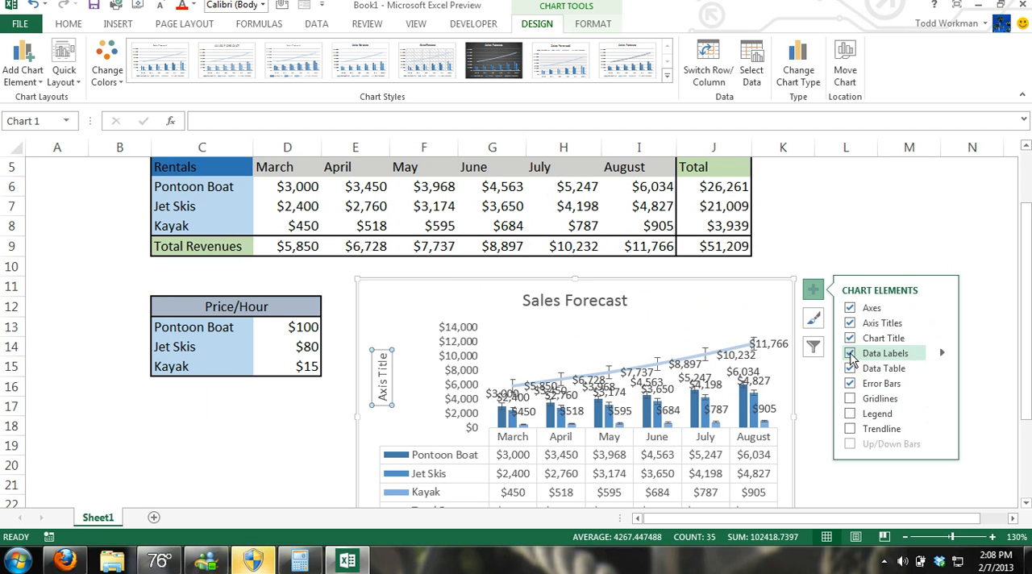
{"action": "left_click", "coordinate": [850, 354]}
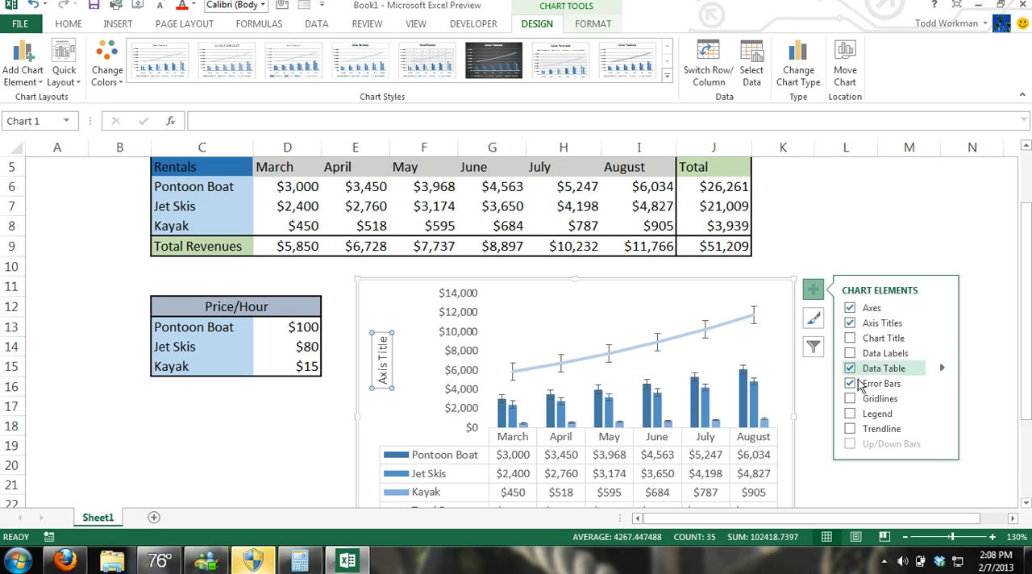
{"action": "left_click", "coordinate": [849, 323]}
{"action": "type", "text": "Sales Forecast"}
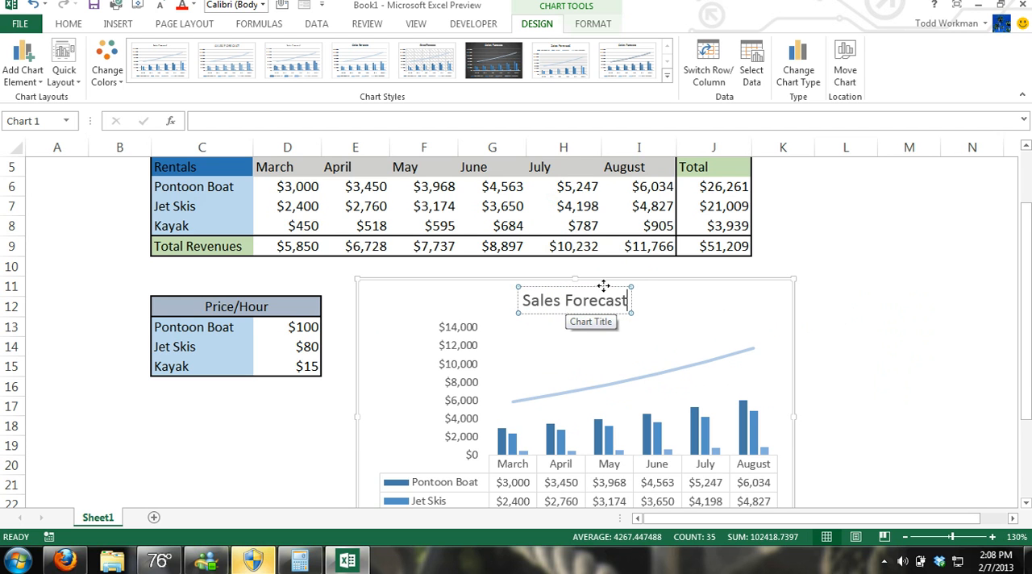
Select the Total Revenues cells D9:I9, checking the March and August total formulas.
{"action": "left_click", "coordinate": [846, 406]}
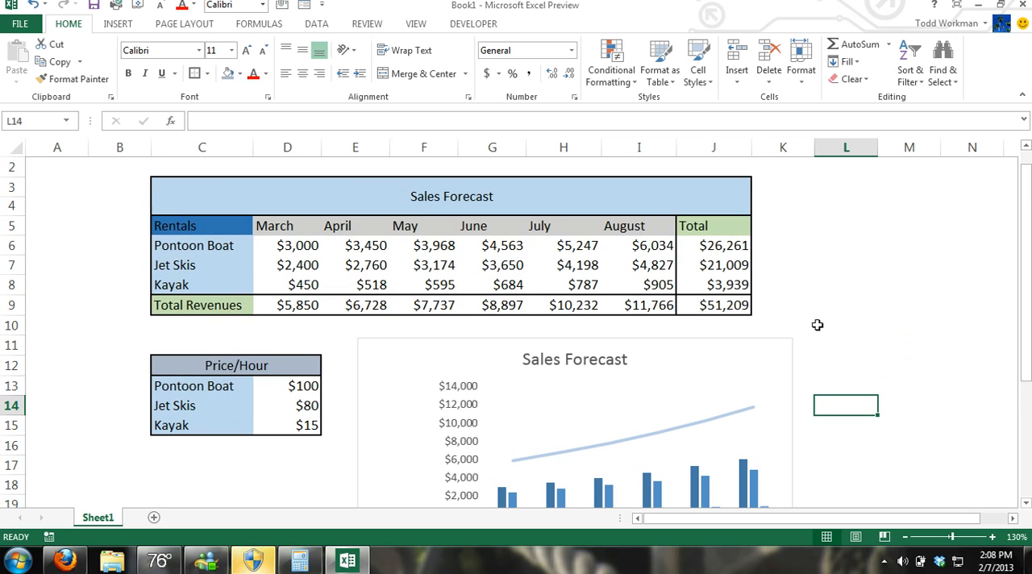
{"action": "mouse_move", "coordinate": [758, 320]}
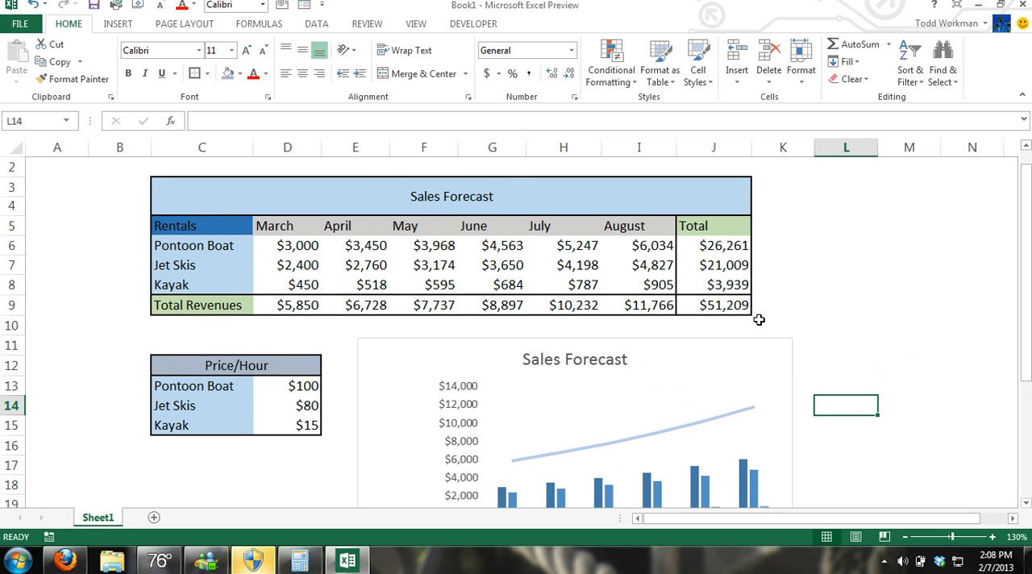
{"action": "mouse_move", "coordinate": [306, 313]}
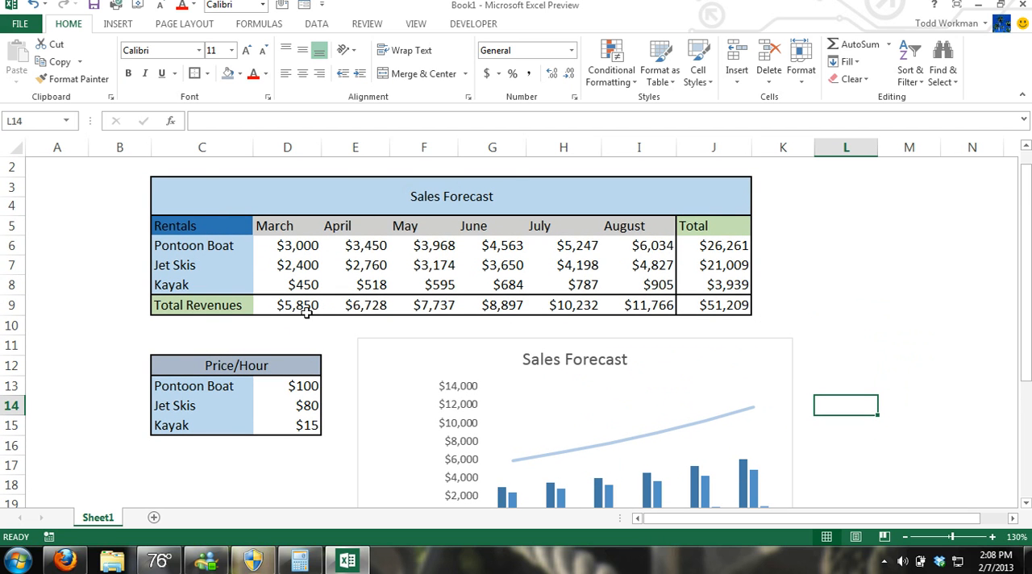
{"action": "left_click_drag", "start_coordinate": [287, 305], "coordinate": [638, 305]}
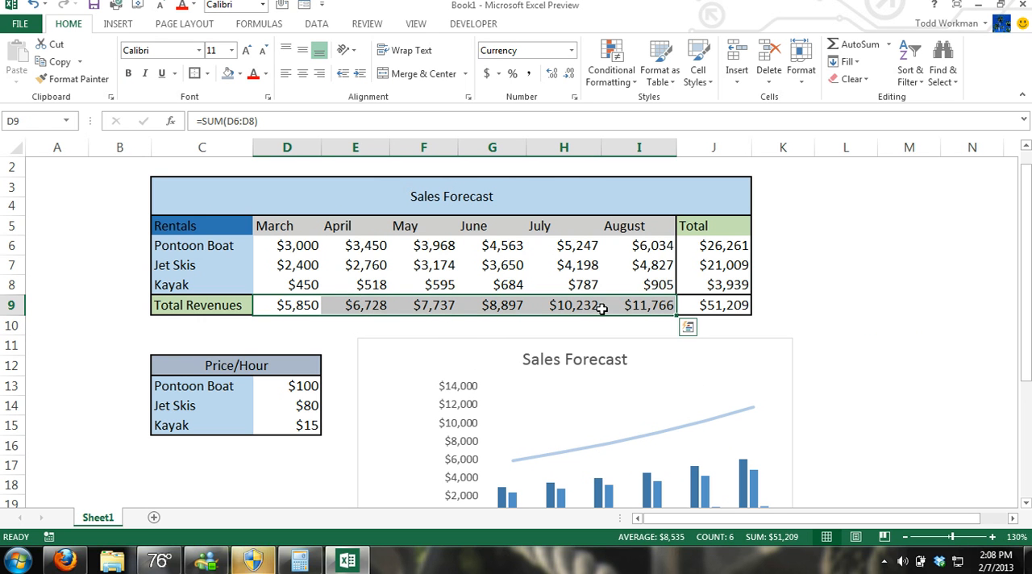
{"action": "left_click", "coordinate": [714, 245]}
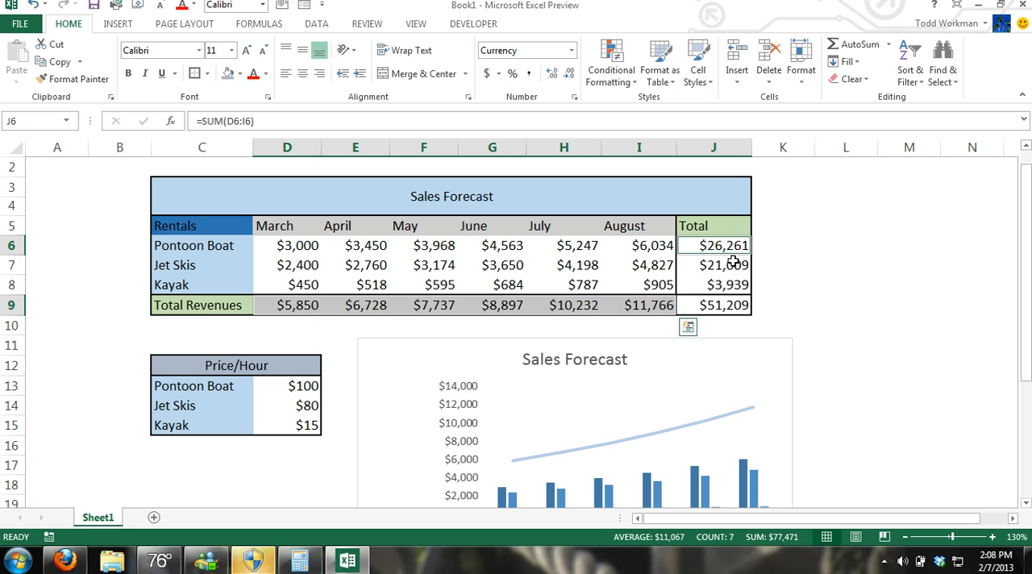
{"action": "left_click", "coordinate": [639, 305]}
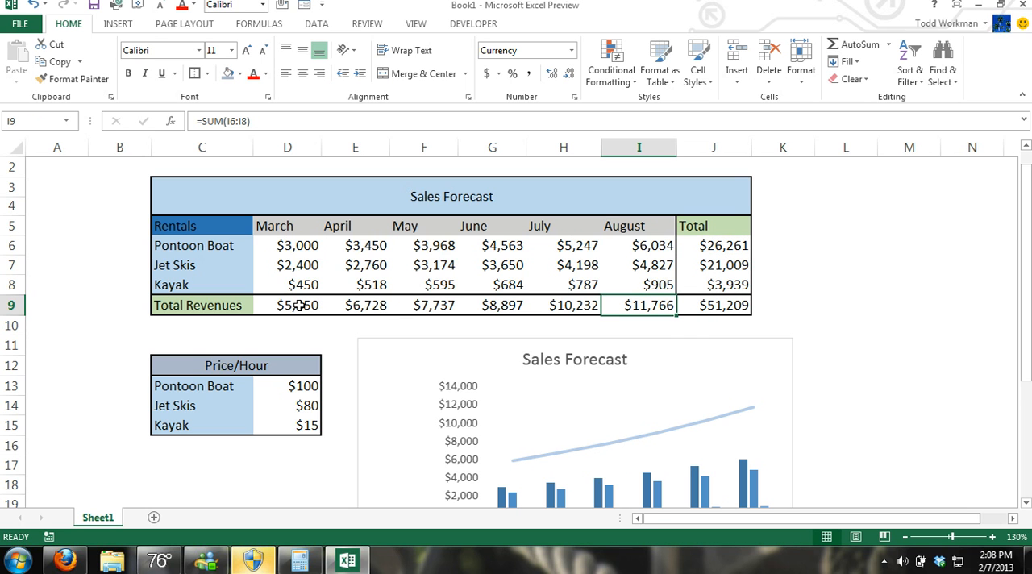
{"action": "left_click", "coordinate": [288, 305]}
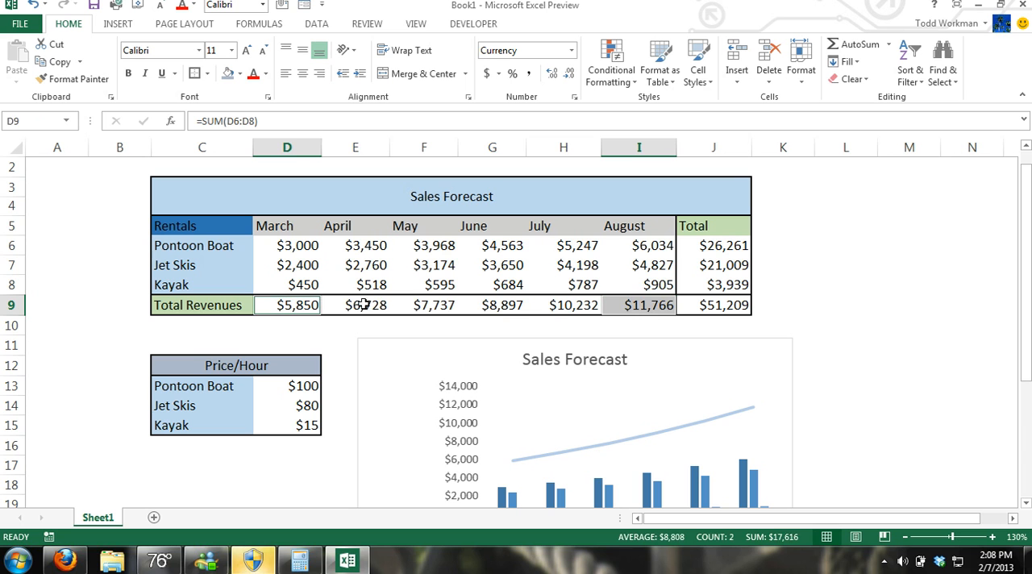
{"action": "left_click", "coordinate": [846, 325]}
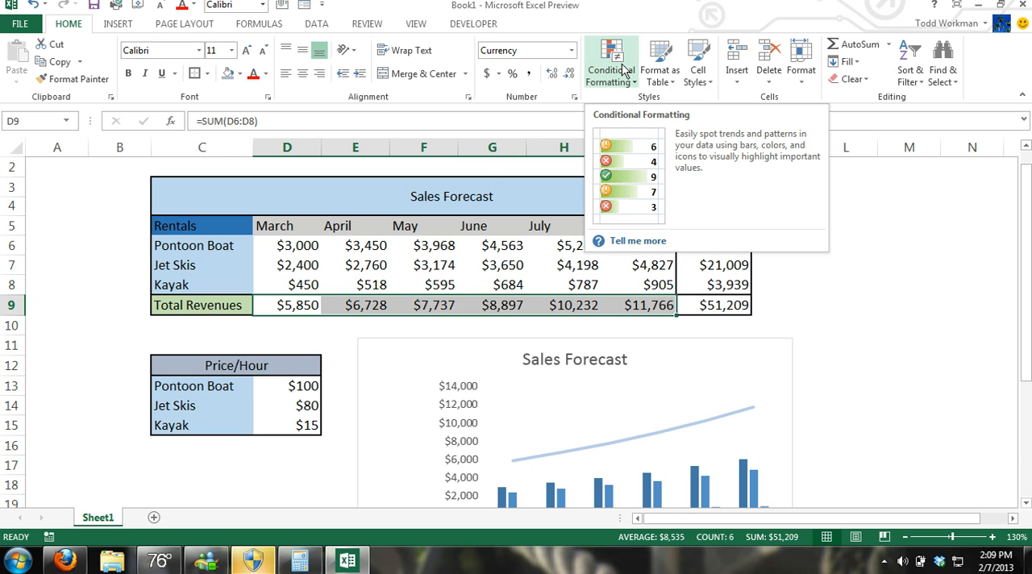
Apply the Green - Yellow - Red Color Scale to D9:I9.
{"action": "left_click", "coordinate": [610, 60]}
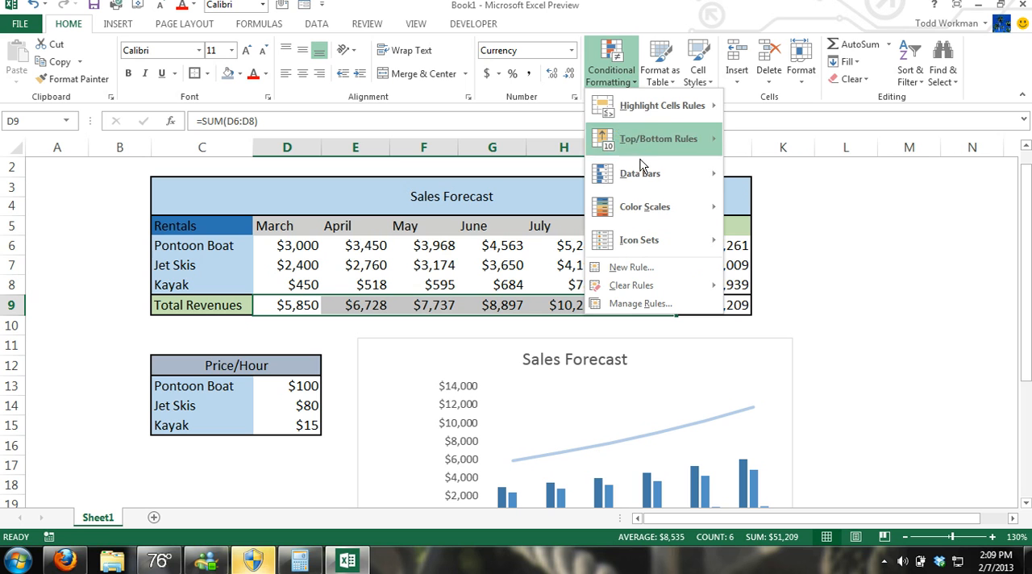
{"action": "mouse_move", "coordinate": [645, 206]}
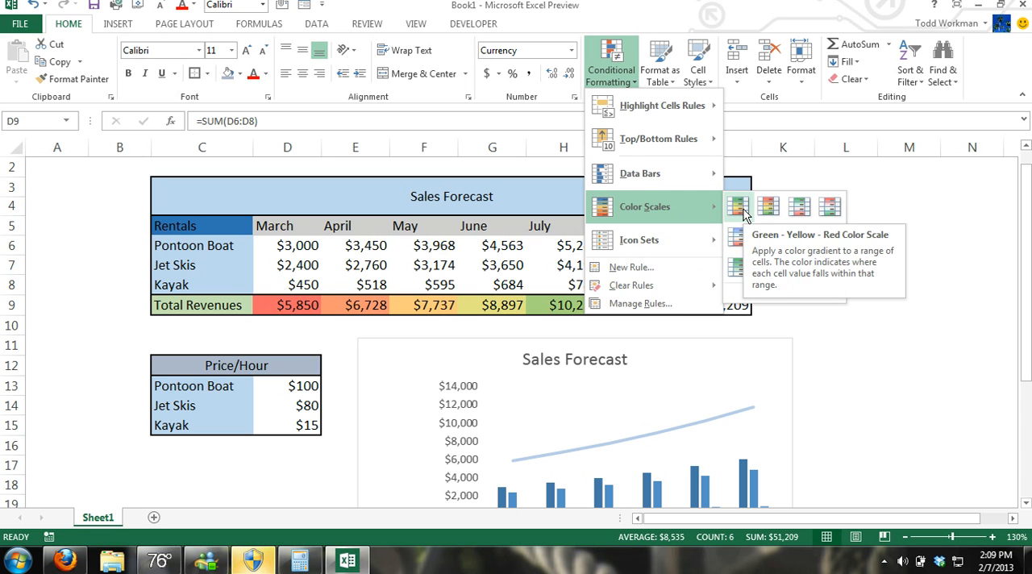
{"action": "mouse_move", "coordinate": [831, 207]}
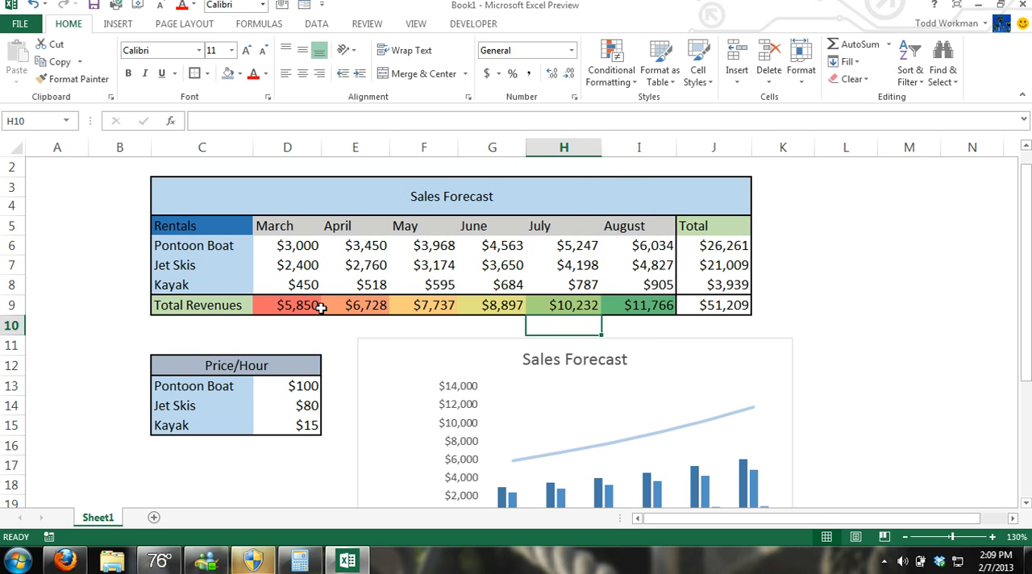
{"action": "mouse_move", "coordinate": [664, 299]}
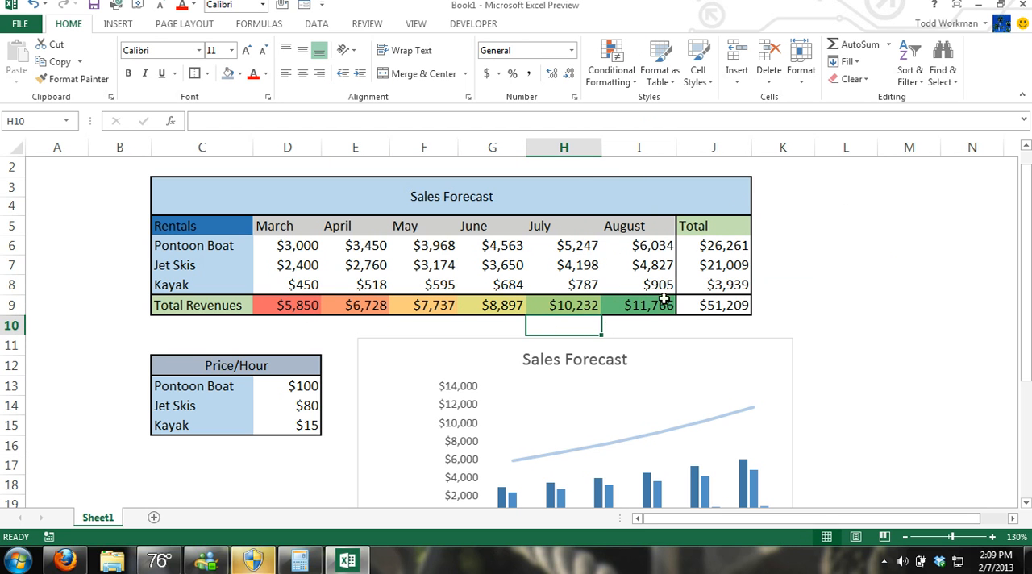
{"action": "left_click", "coordinate": [287, 305]}
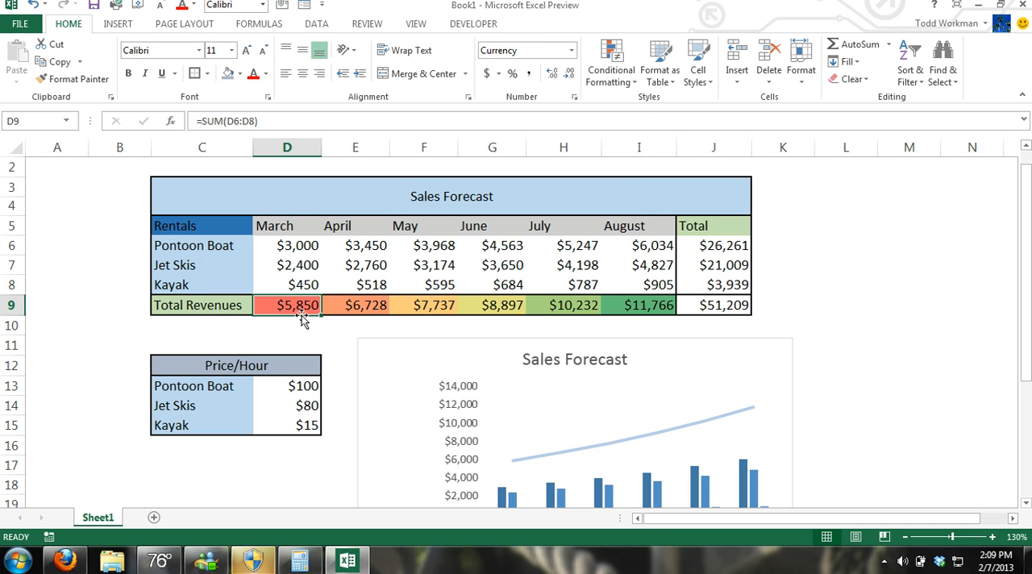
{"action": "mouse_move", "coordinate": [612, 60]}
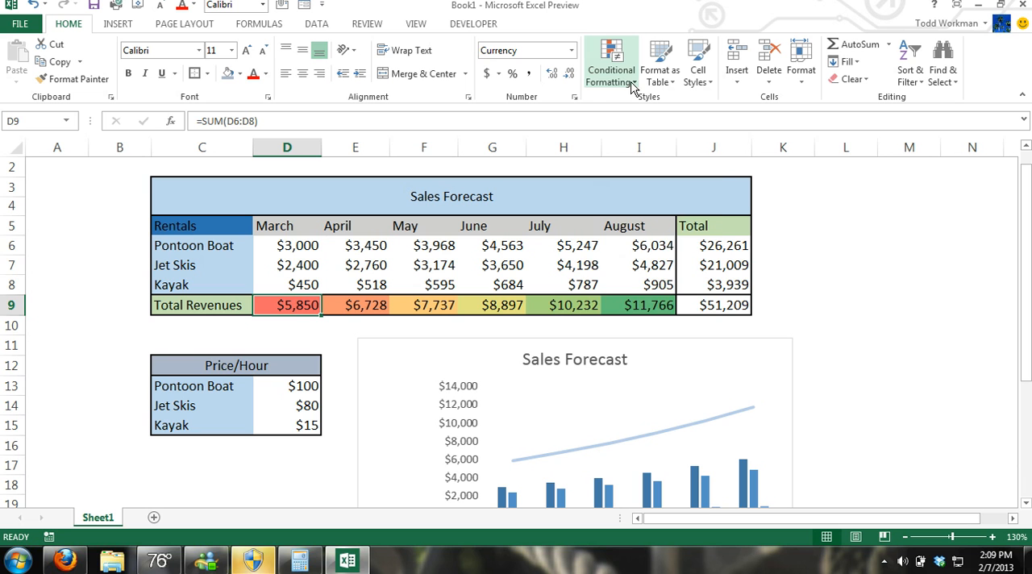
Create a new 2-Color Scale rule with an orange minimum and light yellow maximum.
{"action": "left_click", "coordinate": [610, 61]}
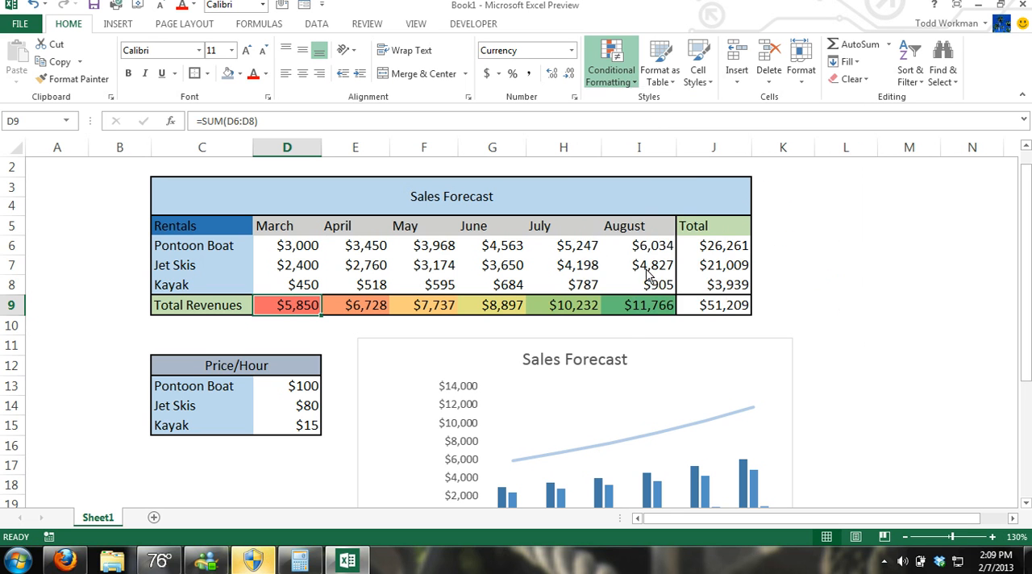
{"action": "left_click", "coordinate": [611, 62]}
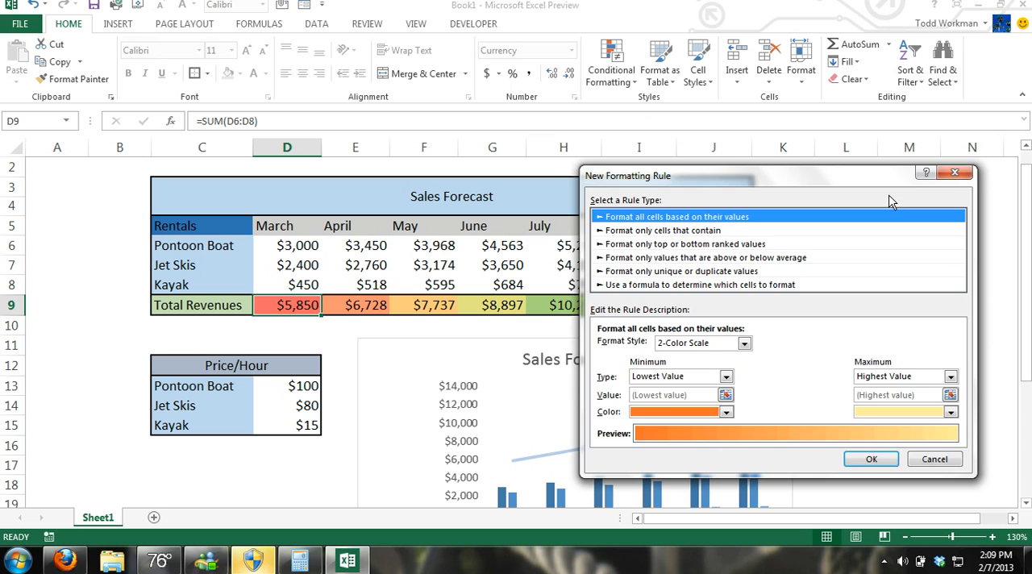
{"action": "left_click", "coordinate": [871, 458]}
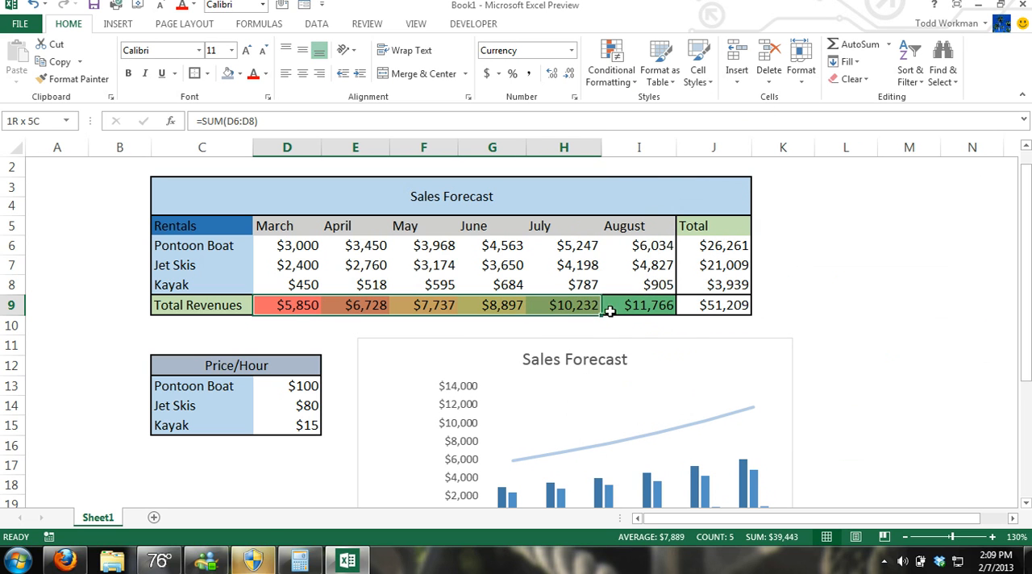
Clear conditional formatting rules from D9:I9, then reopen the Conditional Formatting menu.
{"action": "left_click", "coordinate": [610, 60]}
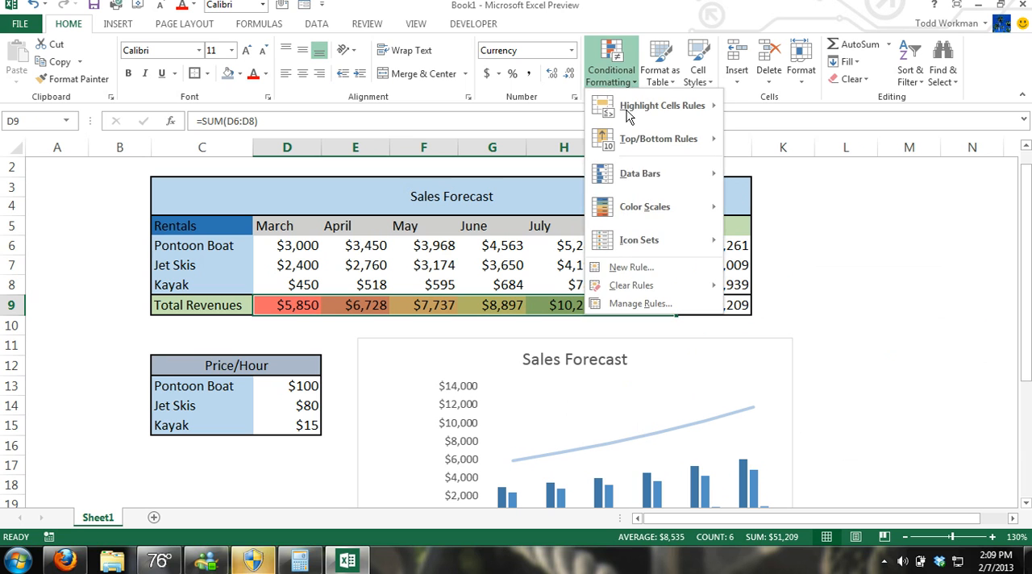
{"action": "mouse_move", "coordinate": [630, 284]}
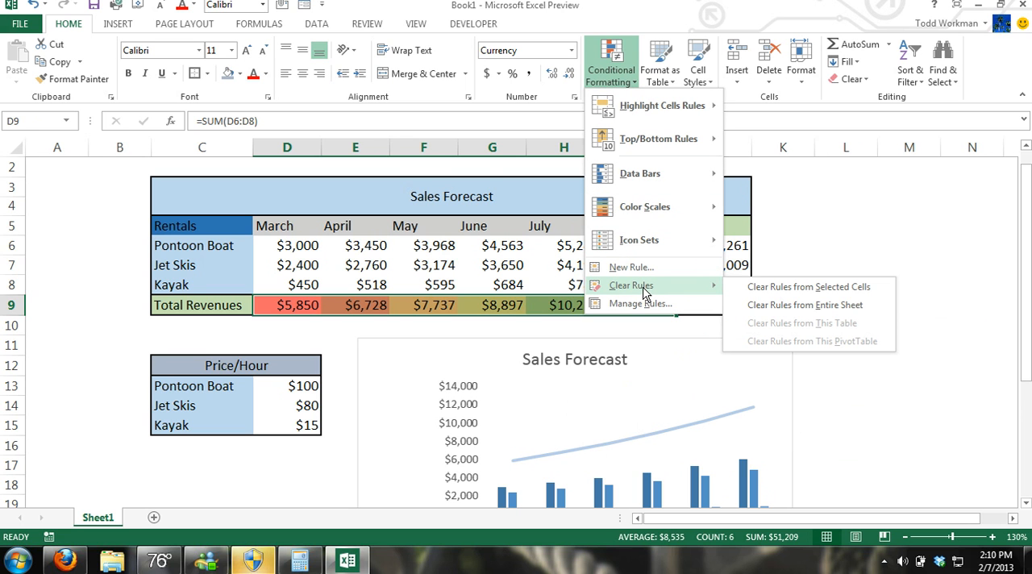
{"action": "mouse_move", "coordinate": [808, 287]}
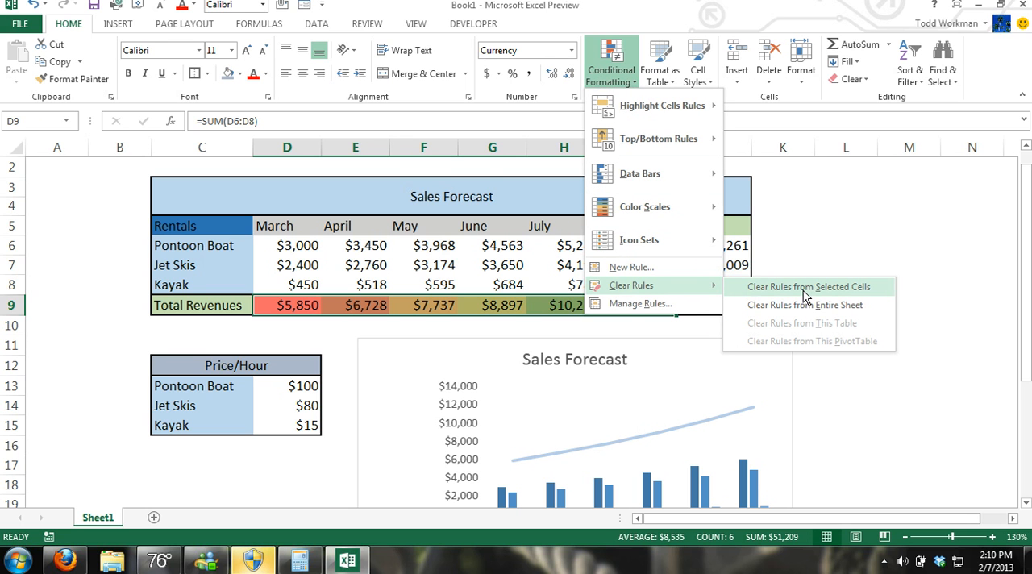
{"action": "left_click", "coordinate": [809, 286]}
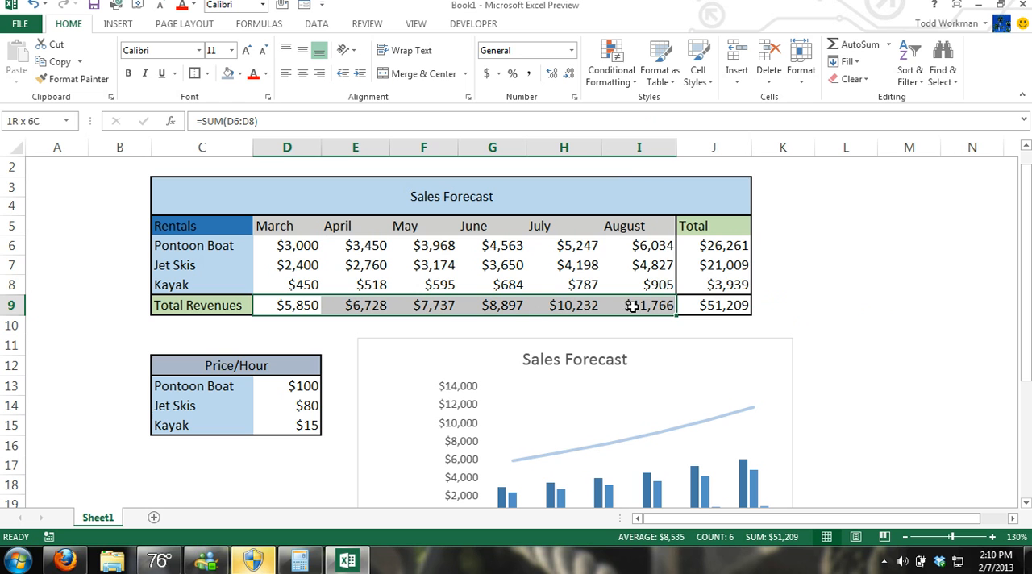
{"action": "left_click", "coordinate": [610, 60]}
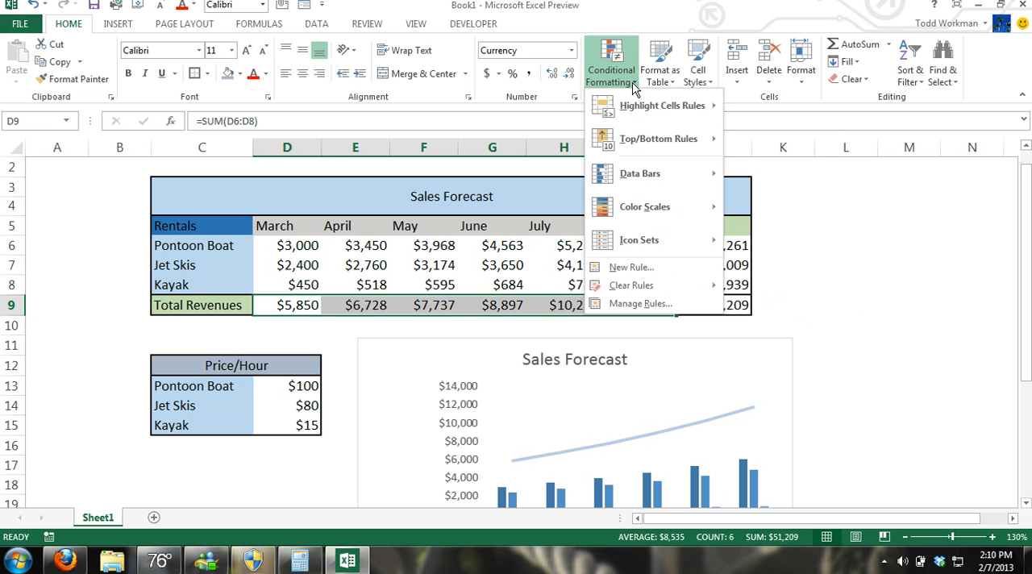
{"action": "mouse_move", "coordinate": [640, 240]}
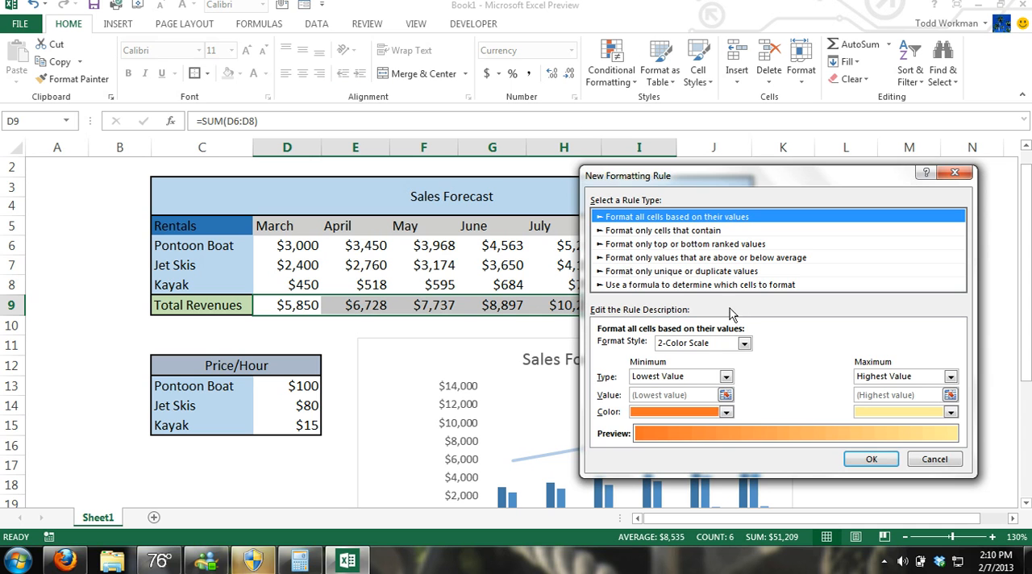
{"action": "mouse_move", "coordinate": [661, 231]}
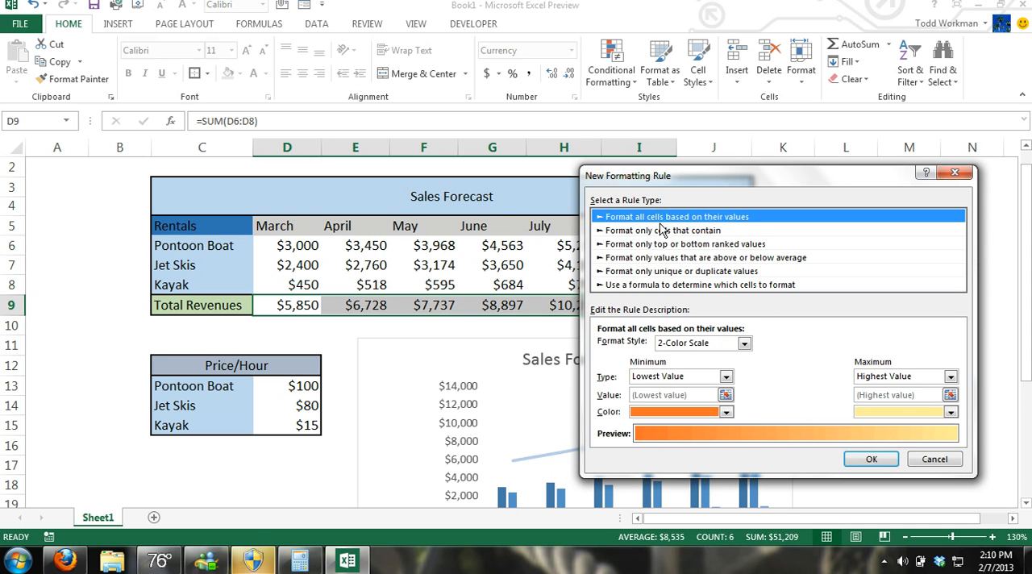
{"action": "mouse_move", "coordinate": [746, 227]}
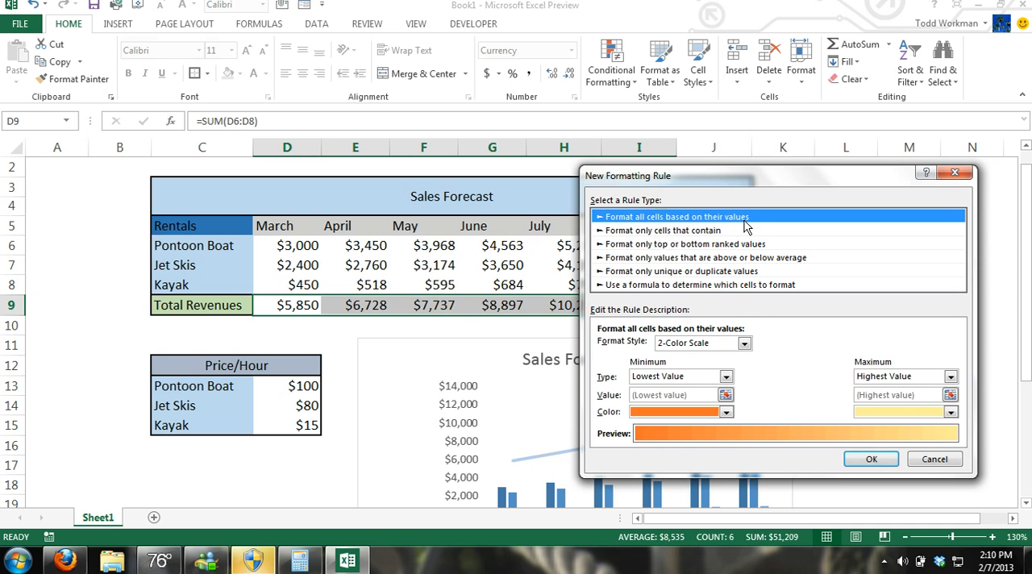
{"action": "mouse_move", "coordinate": [750, 342]}
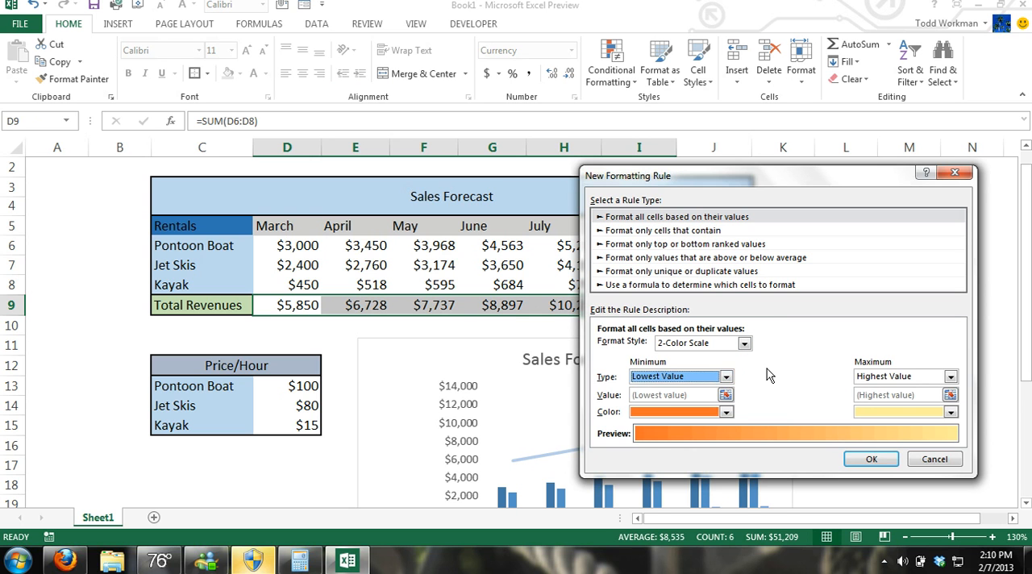
{"action": "mouse_move", "coordinate": [682, 239]}
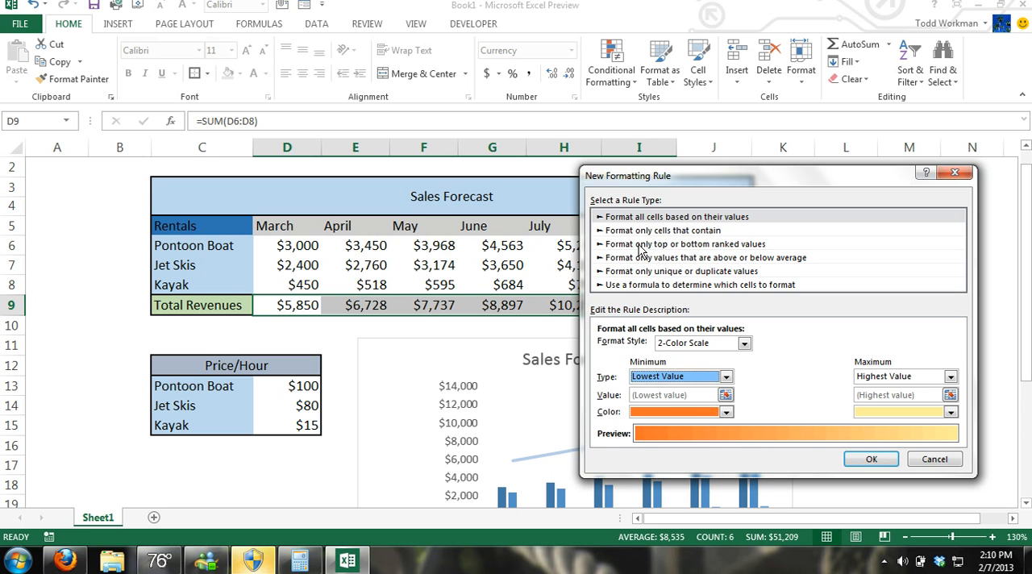
{"action": "mouse_move", "coordinate": [725, 257]}
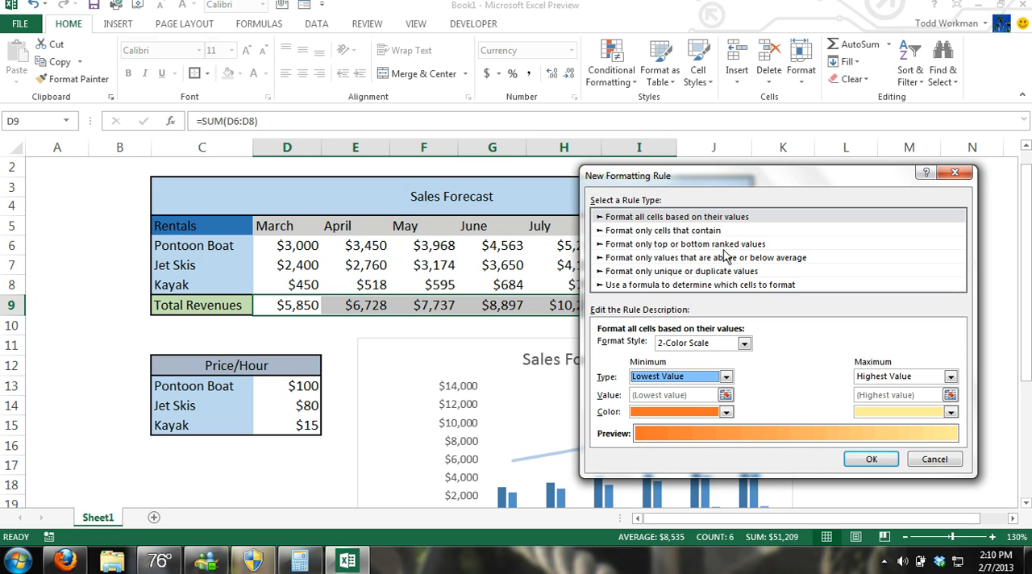
{"action": "mouse_move", "coordinate": [685, 266]}
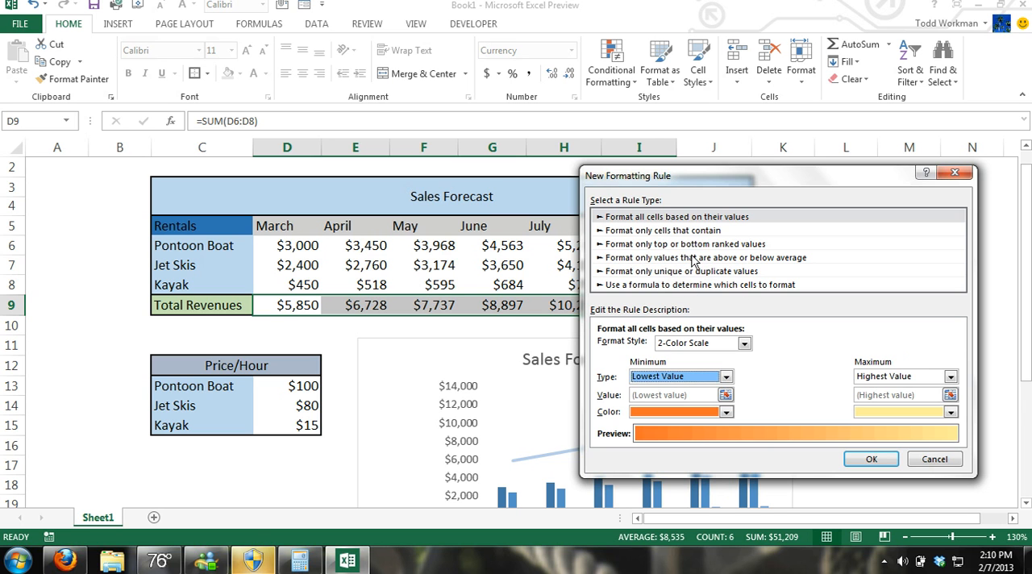
{"action": "mouse_move", "coordinate": [674, 232]}
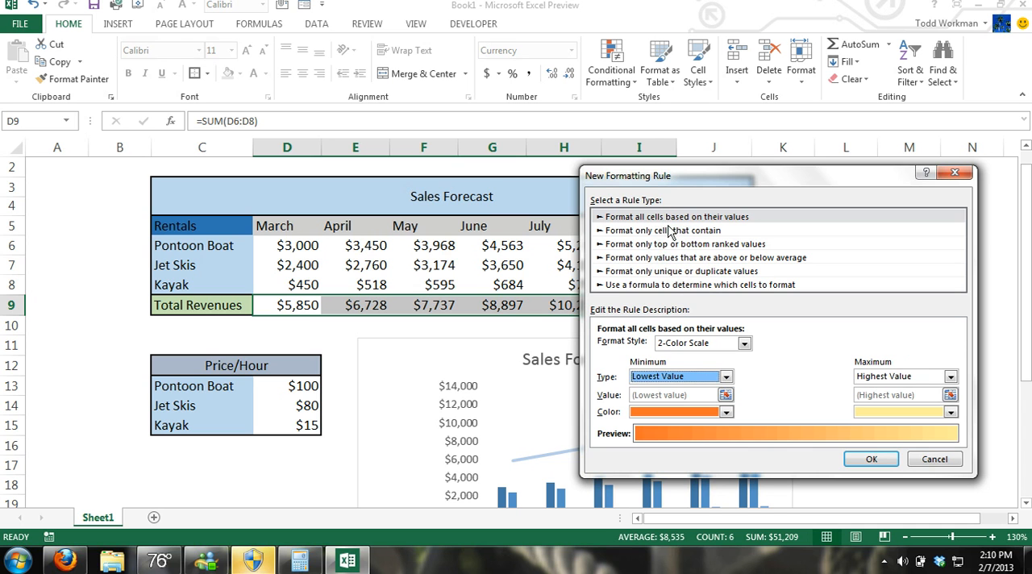
{"action": "mouse_move", "coordinate": [797, 396]}
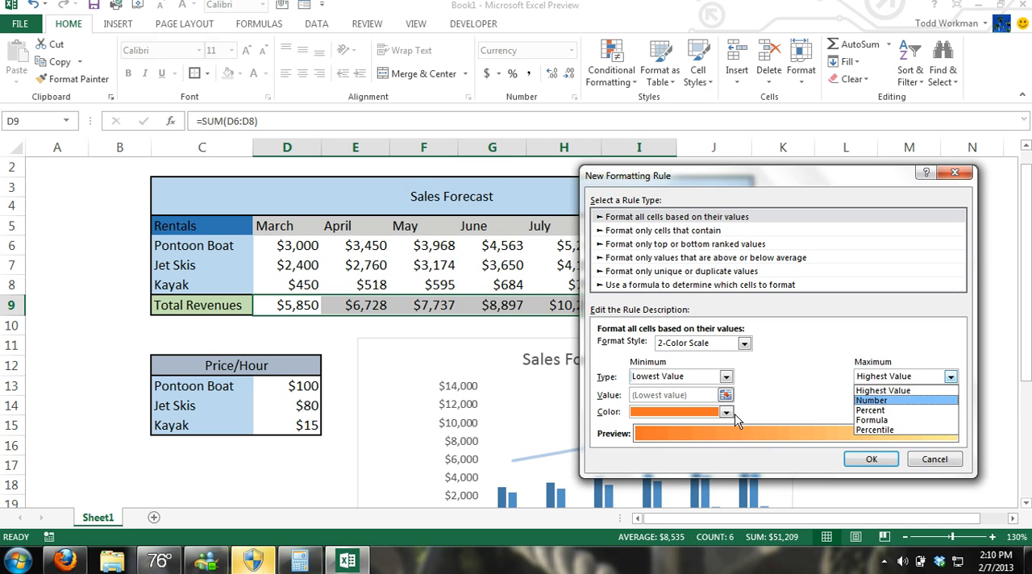
Set the scale minimum to the 10th percentile in red, keeping maximum as Highest Value.
{"action": "left_click", "coordinate": [883, 376]}
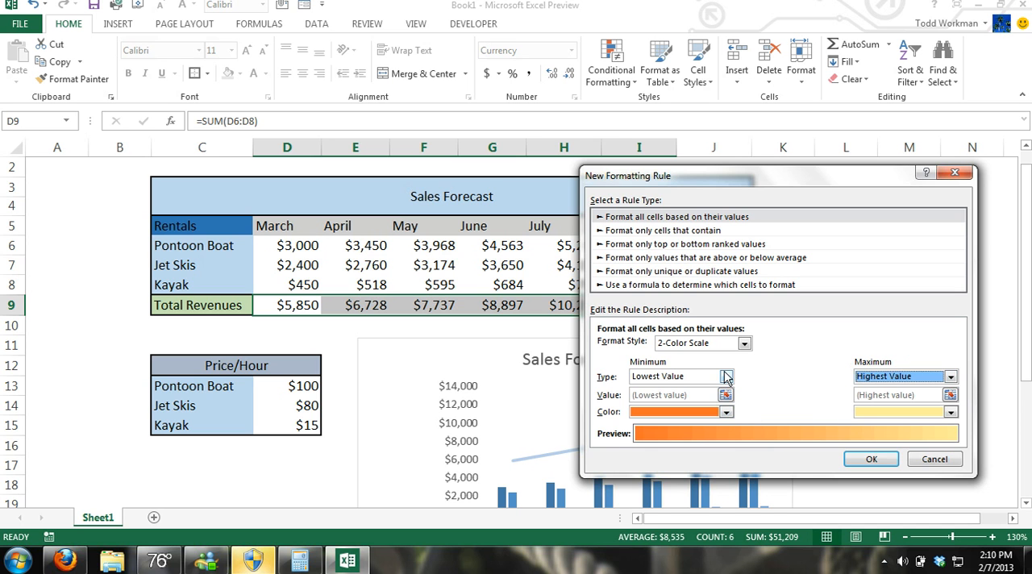
{"action": "left_click", "coordinate": [725, 376]}
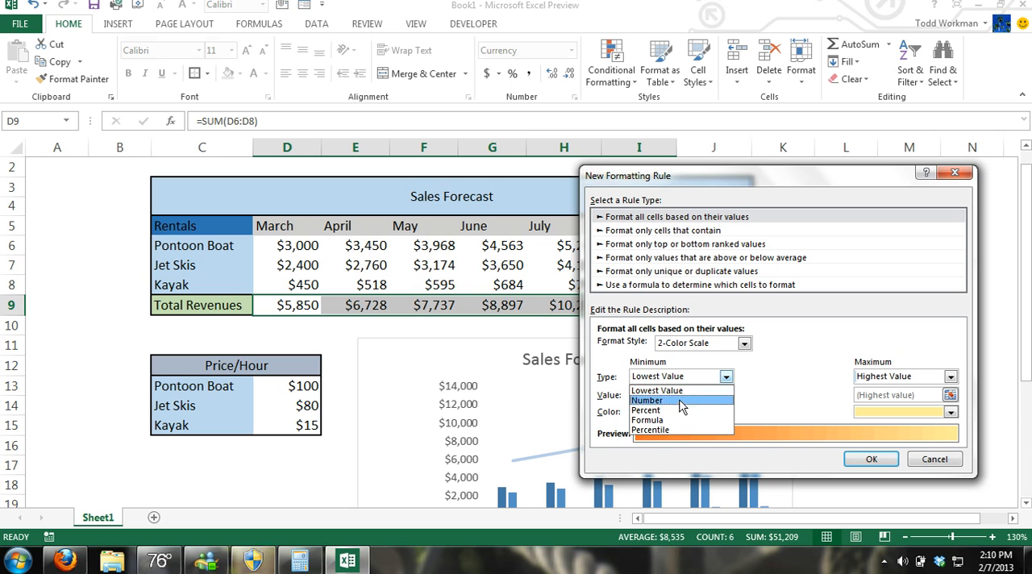
{"action": "mouse_move", "coordinate": [650, 430]}
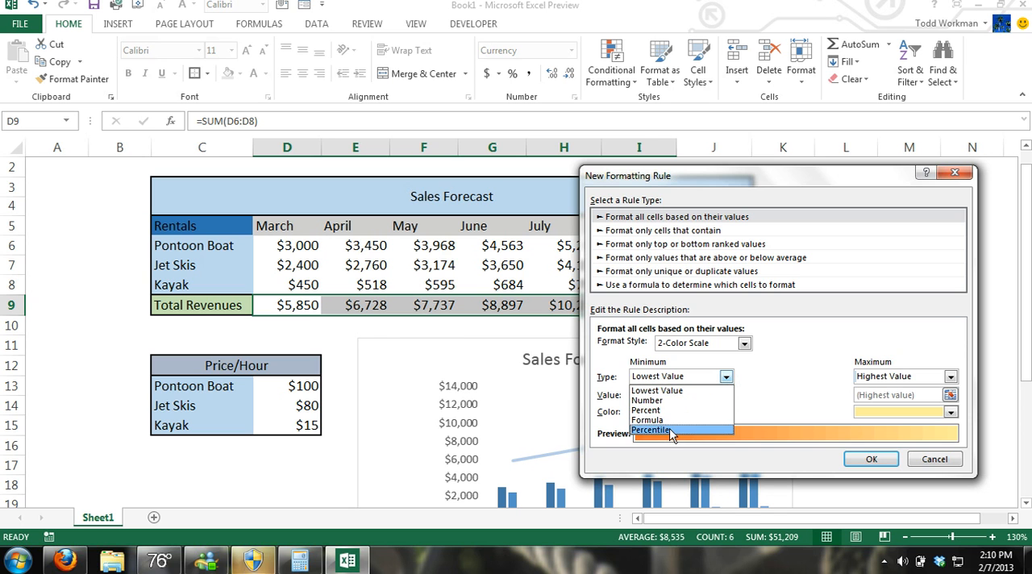
{"action": "left_click", "coordinate": [651, 430]}
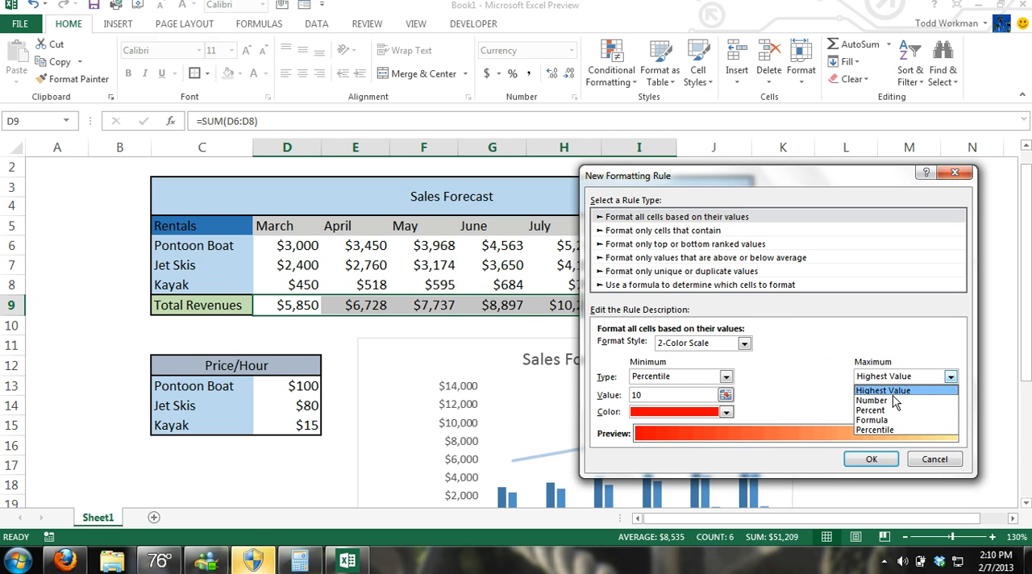
{"action": "left_click", "coordinate": [871, 459]}
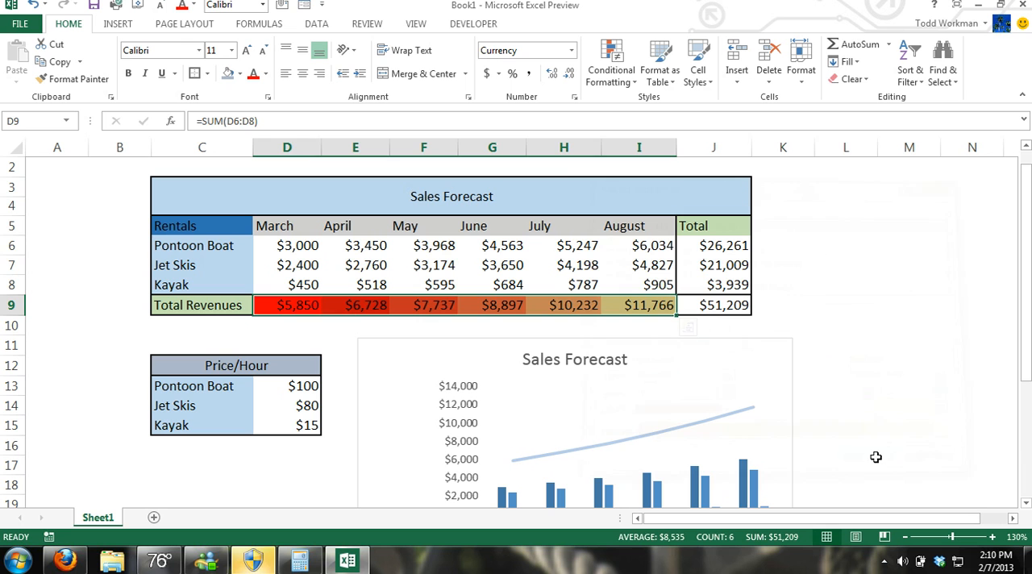
{"action": "left_click", "coordinate": [845, 305]}
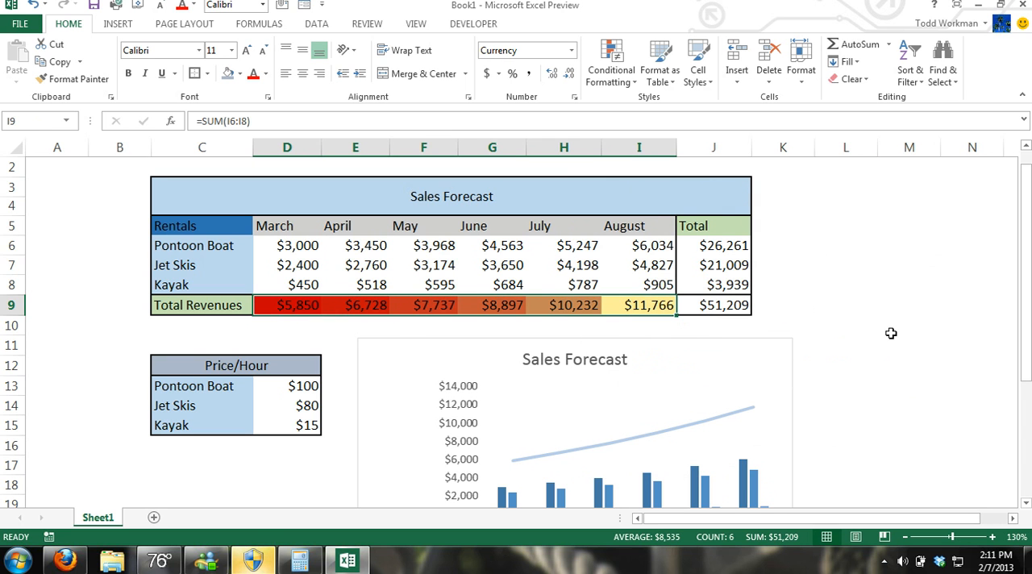
{"action": "left_click", "coordinate": [846, 325]}
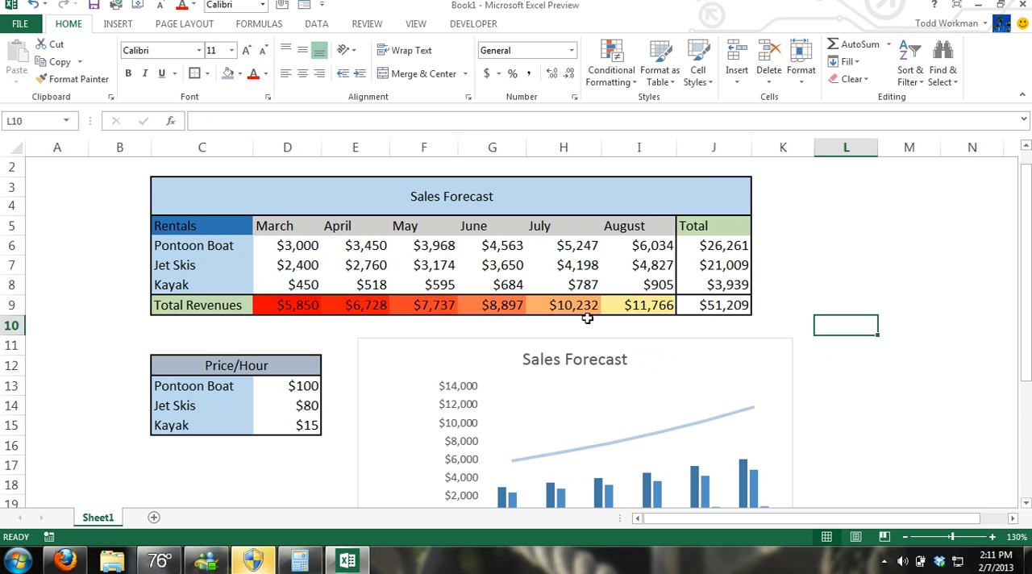
{"action": "mouse_move", "coordinate": [865, 263]}
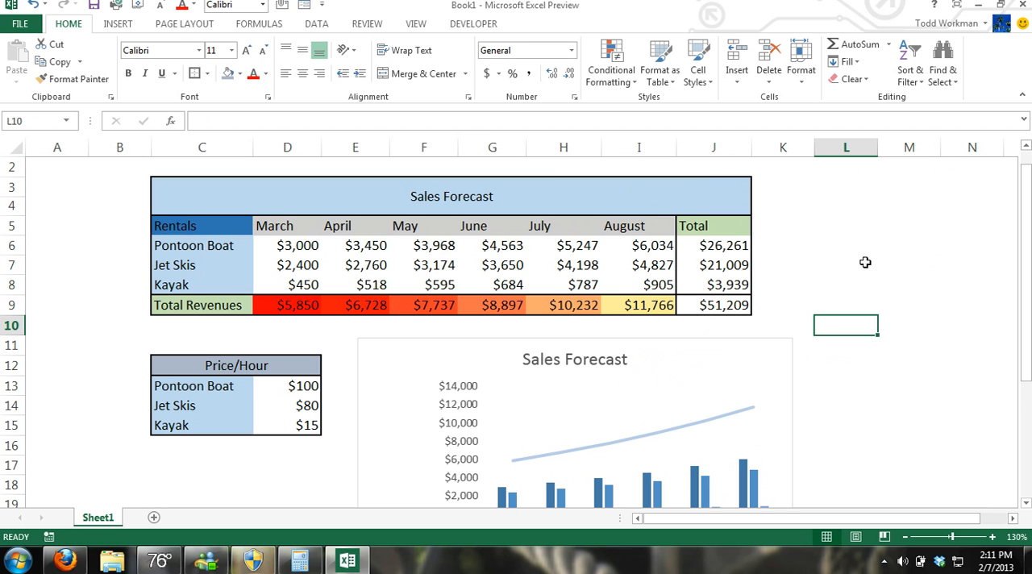
{"action": "mouse_move", "coordinate": [280, 369]}
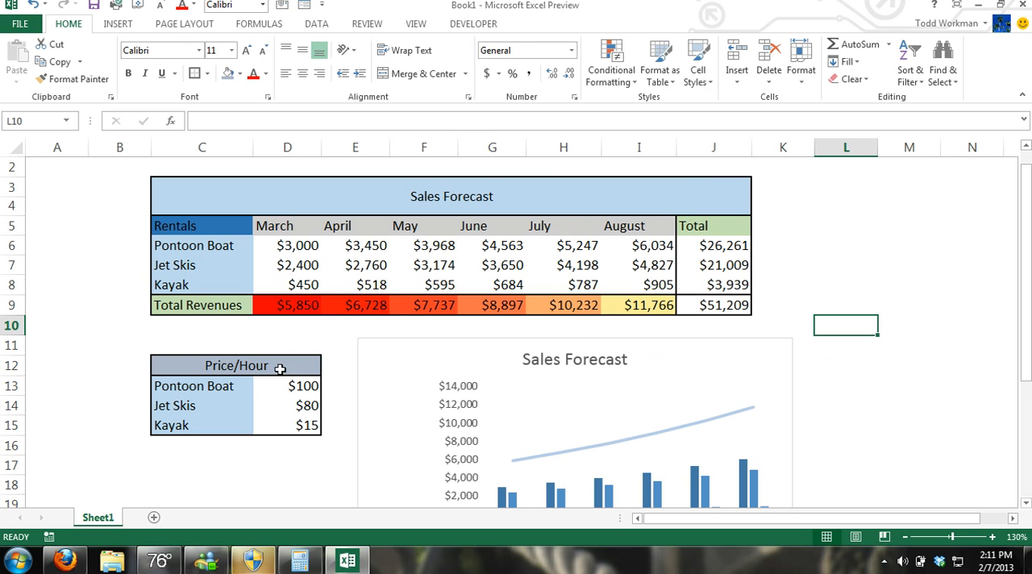
{"action": "mouse_move", "coordinate": [788, 269]}
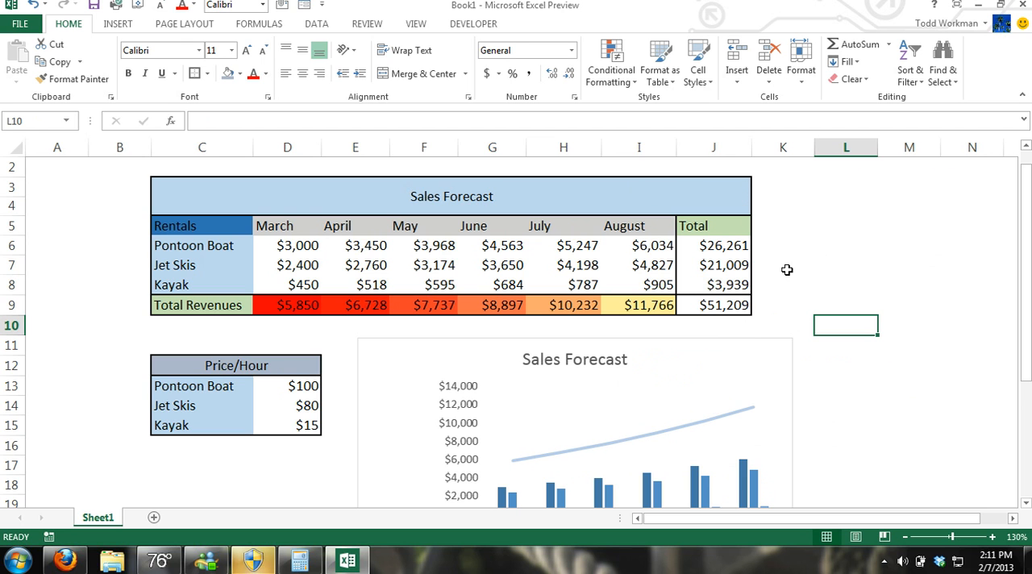
{"action": "mouse_move", "coordinate": [585, 241]}
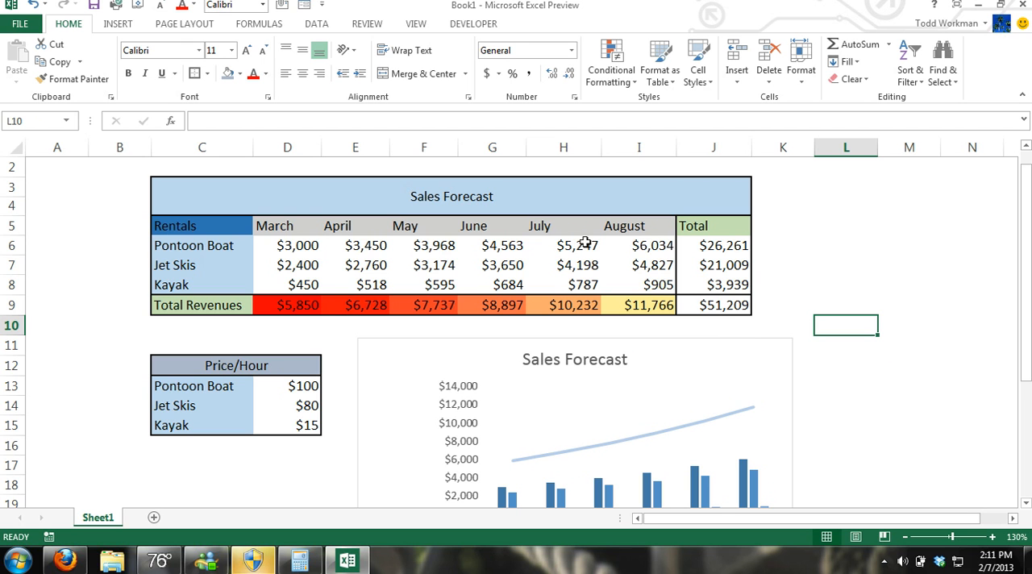
{"action": "mouse_move", "coordinate": [395, 305]}
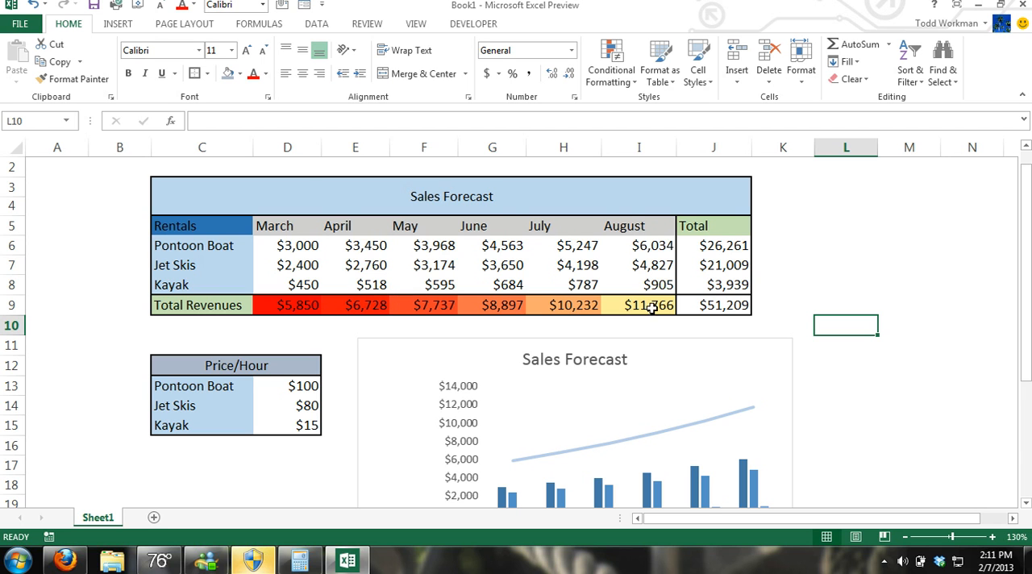
{"action": "mouse_move", "coordinate": [429, 305]}
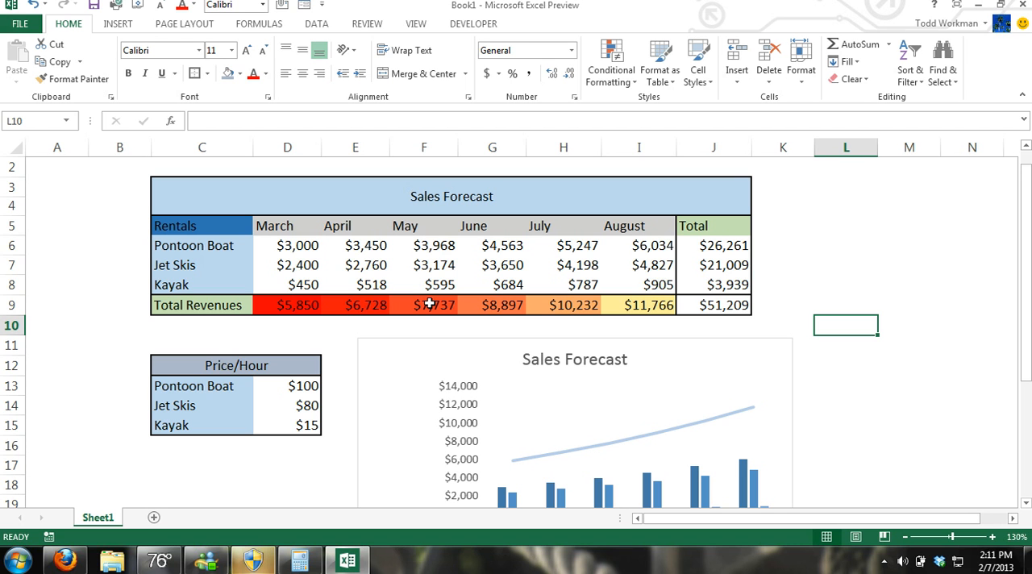
Scroll down to show the Sales Forecast chart and its data table.
{"action": "scroll", "scroll_direction": "down", "scroll_amount": 3}
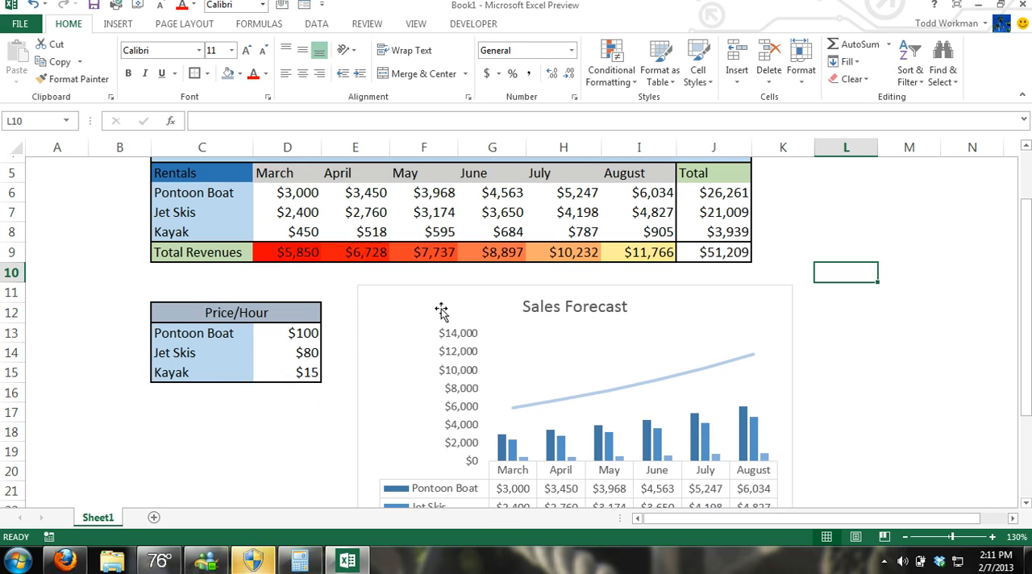
{"action": "scroll", "scroll_direction": "down", "scroll_amount": 3}
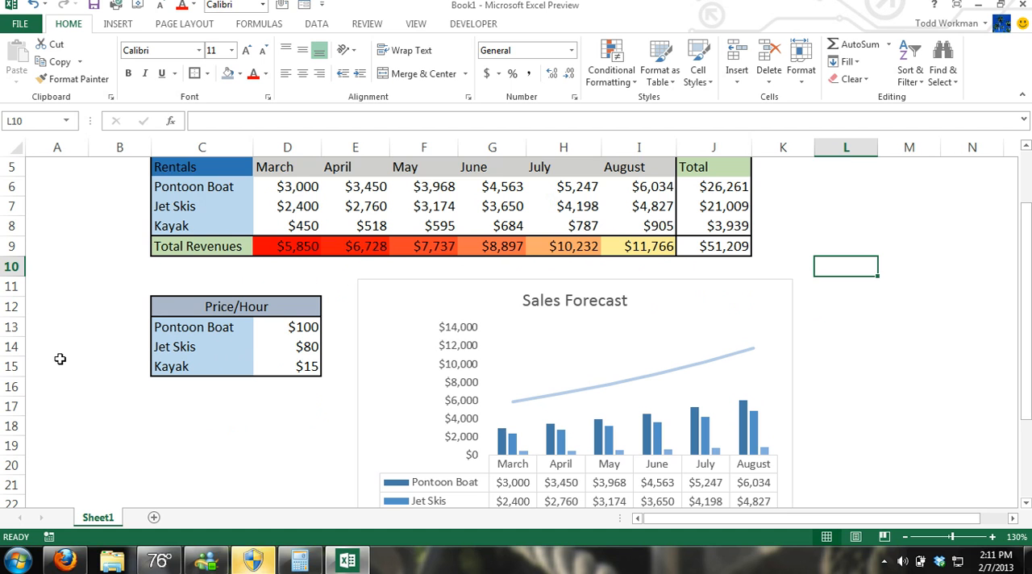